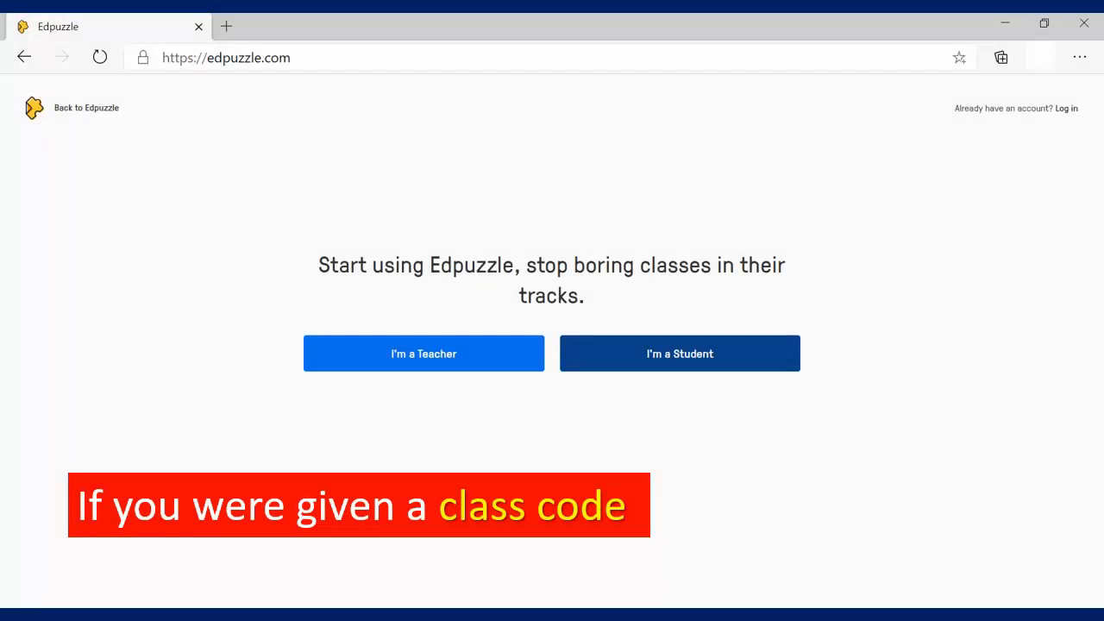
mouse_move(738, 367)
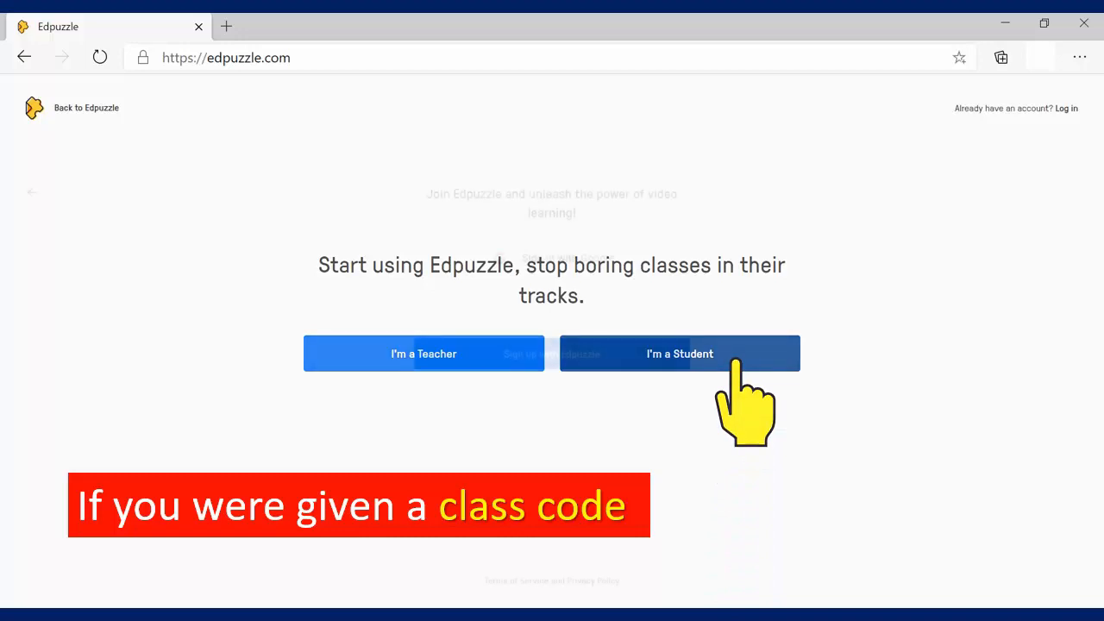
Choose "I'm a Student" on the Edpuzzle sign-up page
left_click(680, 354)
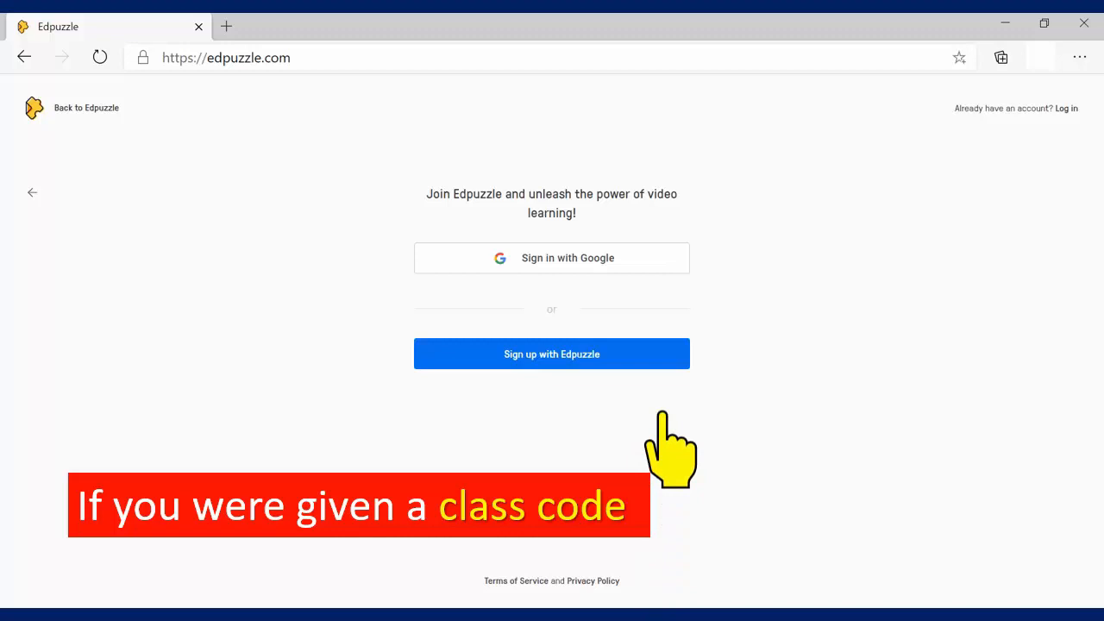
left_click(551, 353)
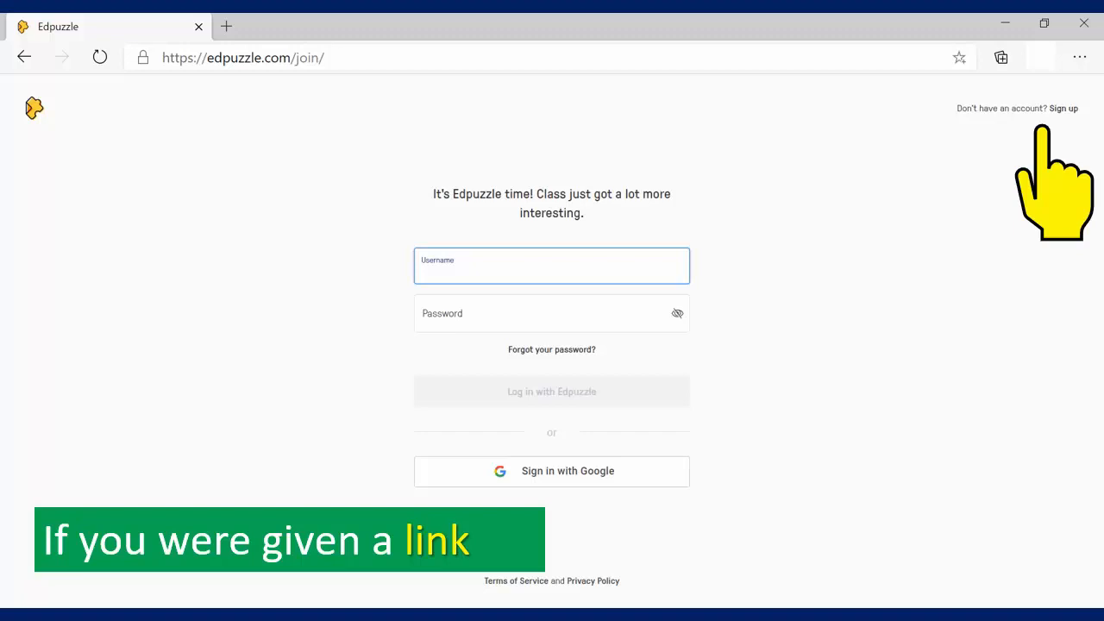
Switch from the join login page to Sign up to create a new account
left_click(1063, 108)
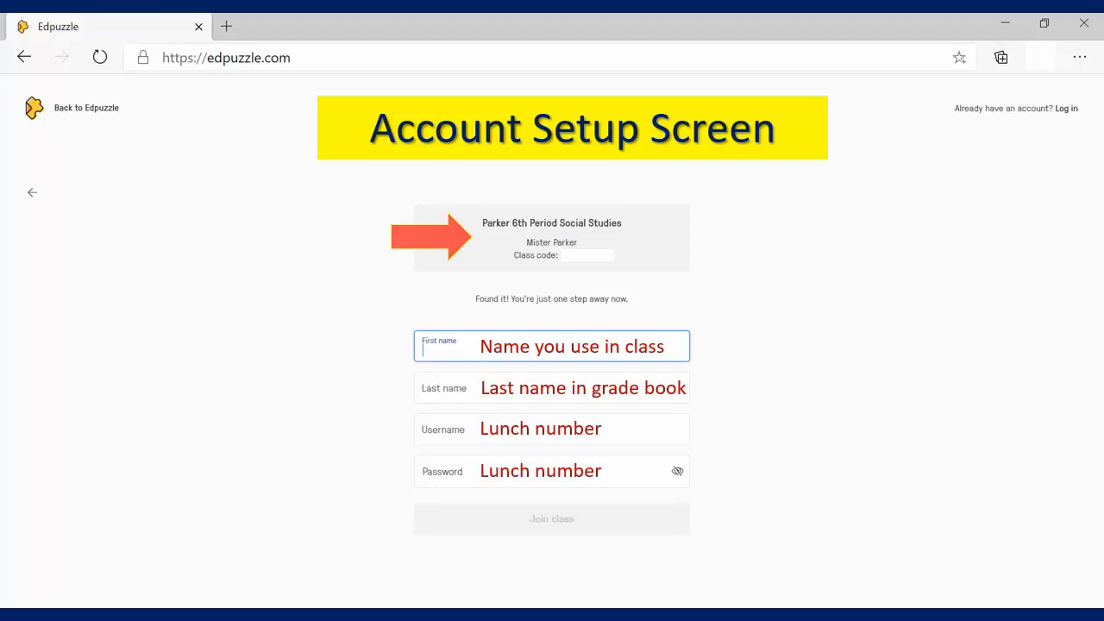
Select the First name field to begin entering the student's details
left_click(552, 346)
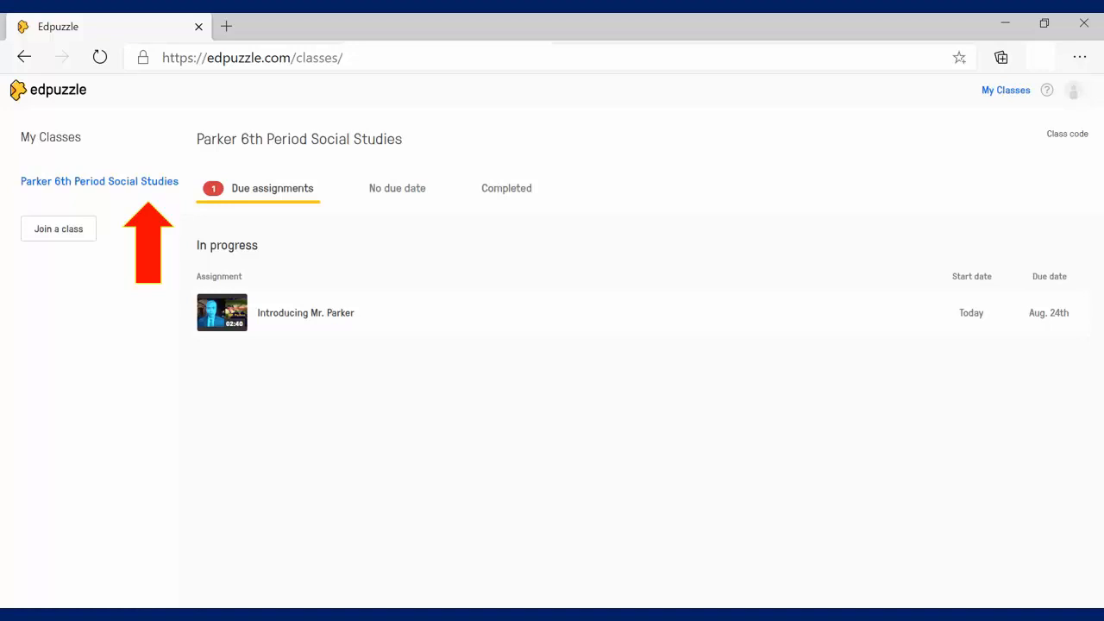
mouse_move(1044, 604)
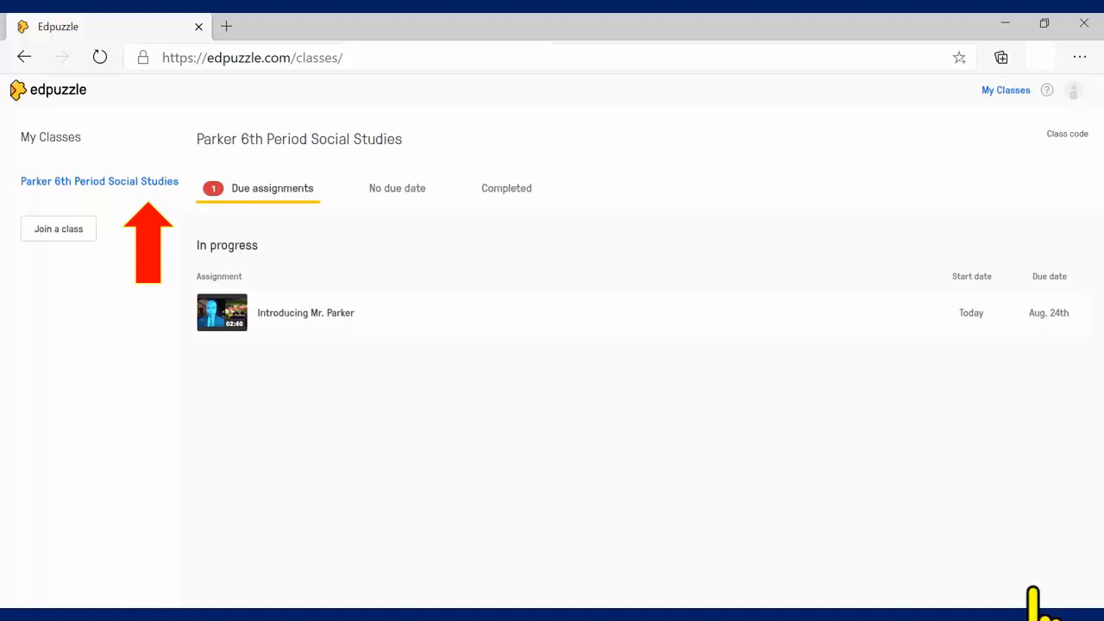